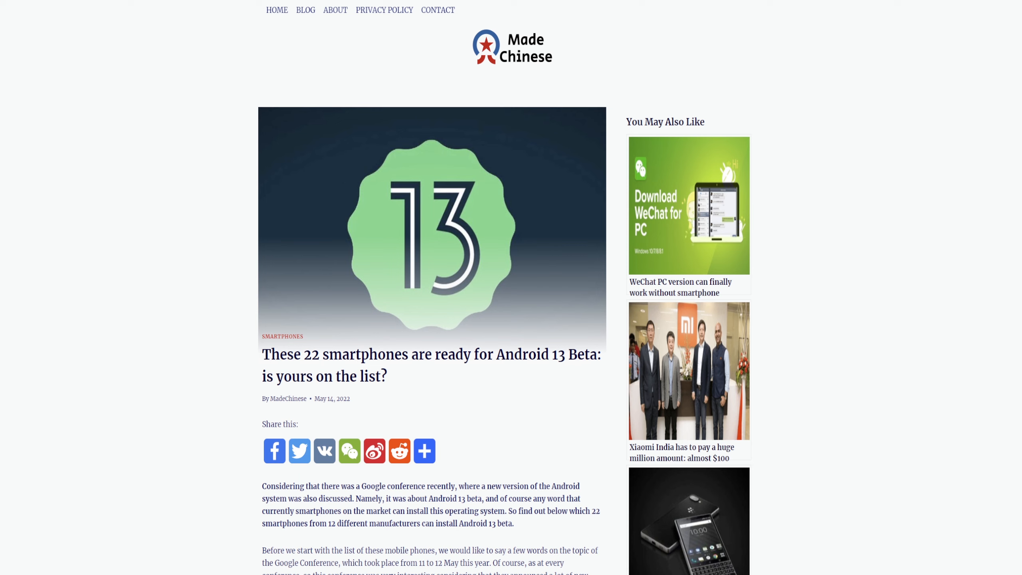
Scroll past the intro paragraphs until the Asus, HMD Global and Google entries are in view
{"action": "scroll", "scroll_direction": "down", "scroll_amount": 3}
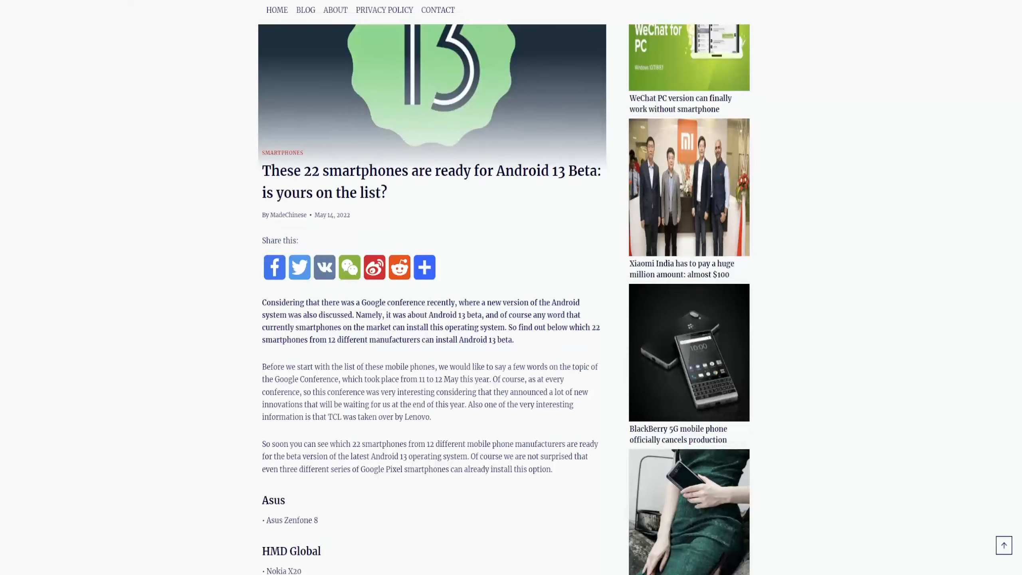
{"action": "left_click", "coordinate": [424, 268]}
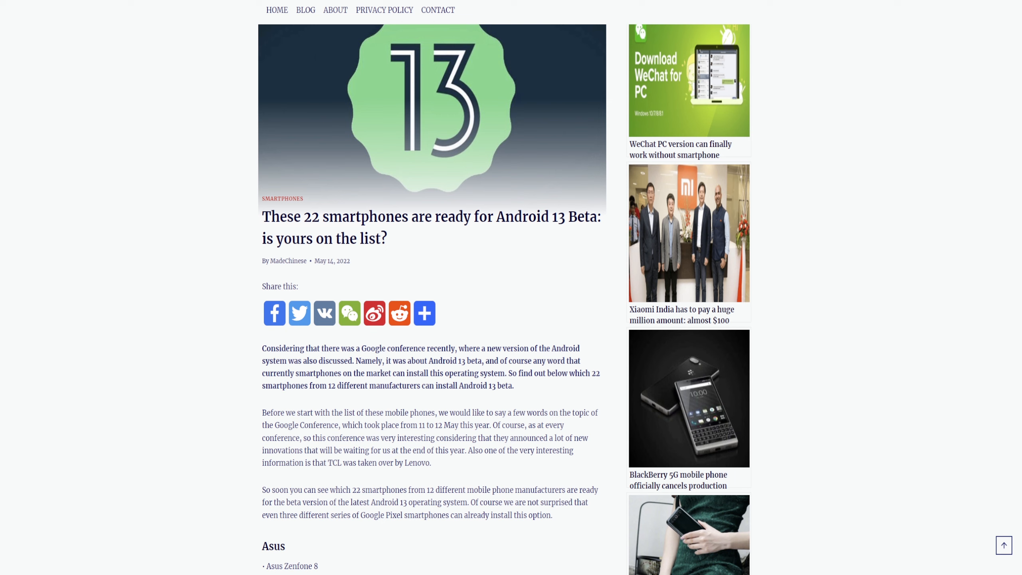
{"action": "scroll", "scroll_direction": "down", "scroll_amount": 3}
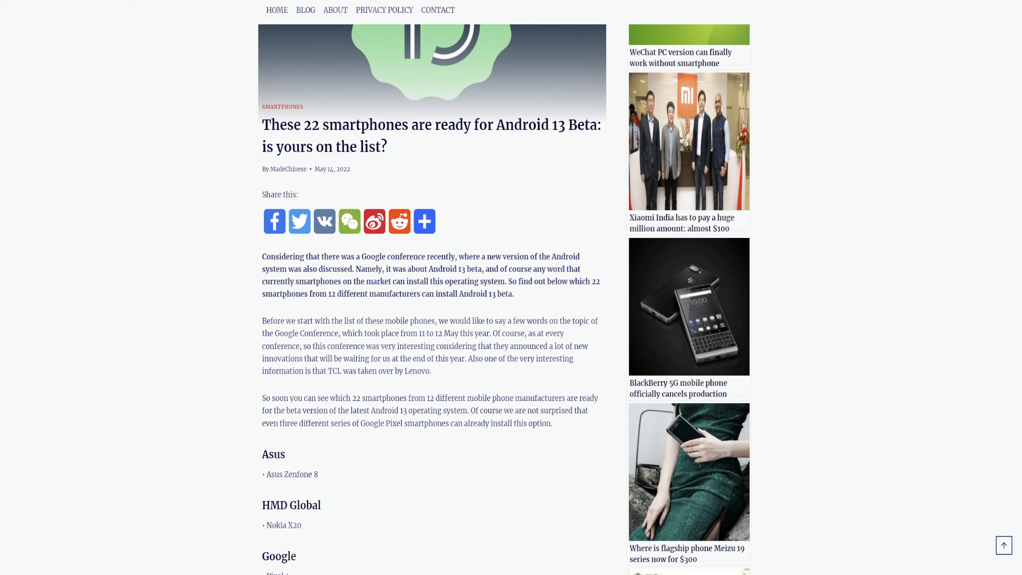
{"action": "scroll", "scroll_direction": "down", "scroll_amount": 3}
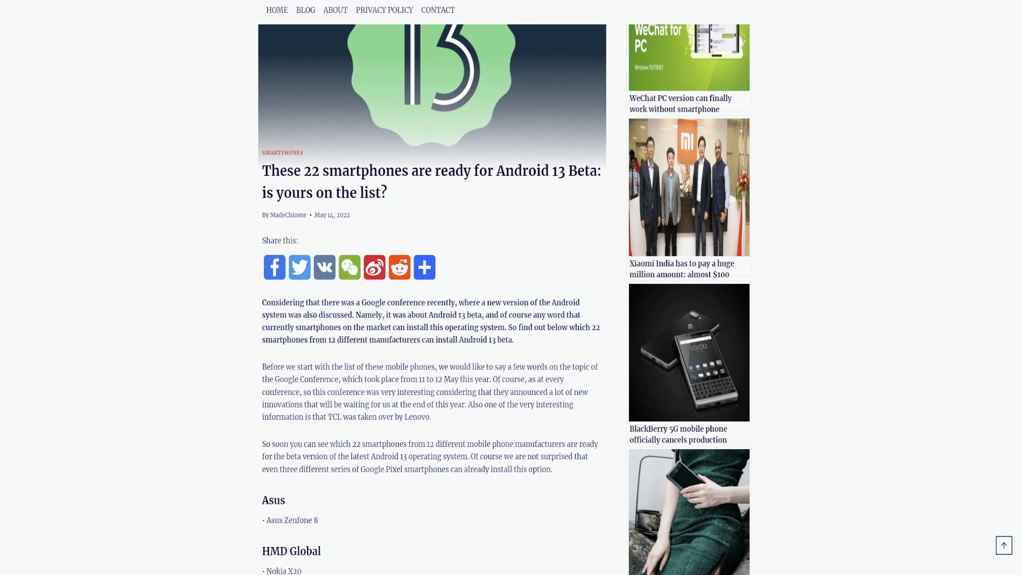
{"action": "scroll", "scroll_direction": "down", "scroll_amount": 3}
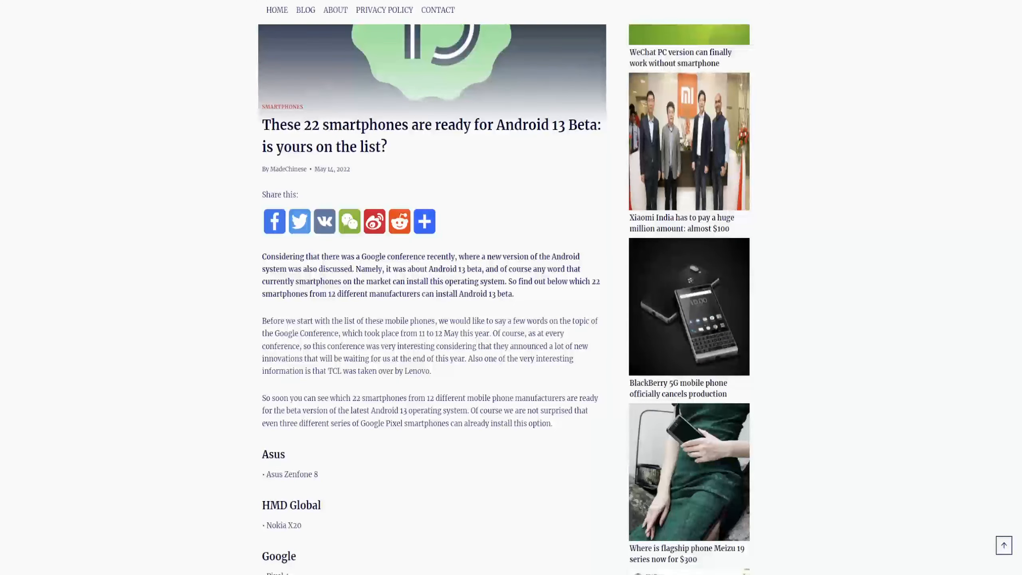
Scroll through the remaining brands from Lenovo down to Xiaomi 12, 12 Pro and Pad 5 with the share buttons below
{"action": "scroll", "scroll_direction": "down", "scroll_amount": 3}
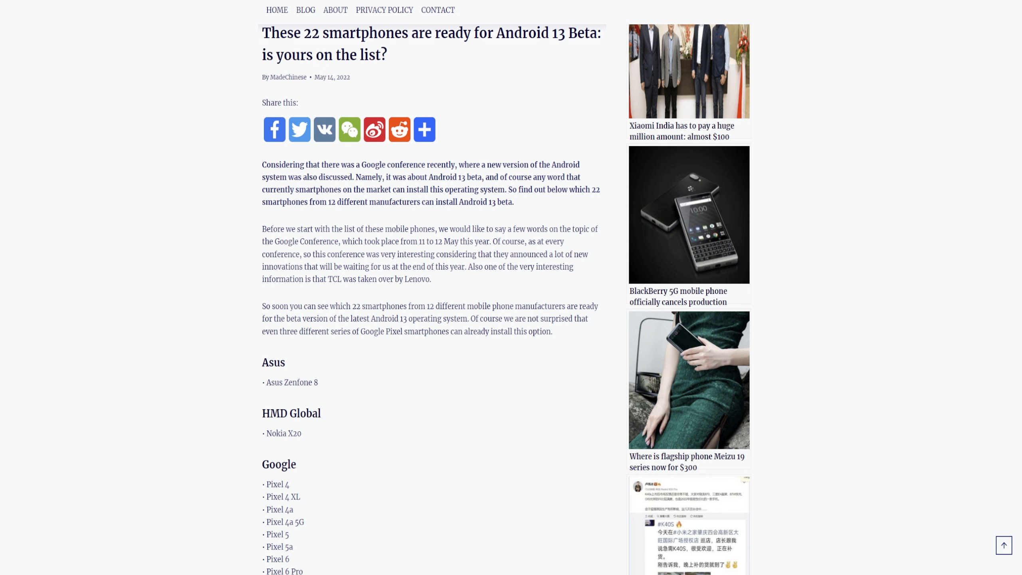
{"action": "scroll", "scroll_direction": "down", "scroll_amount": 3}
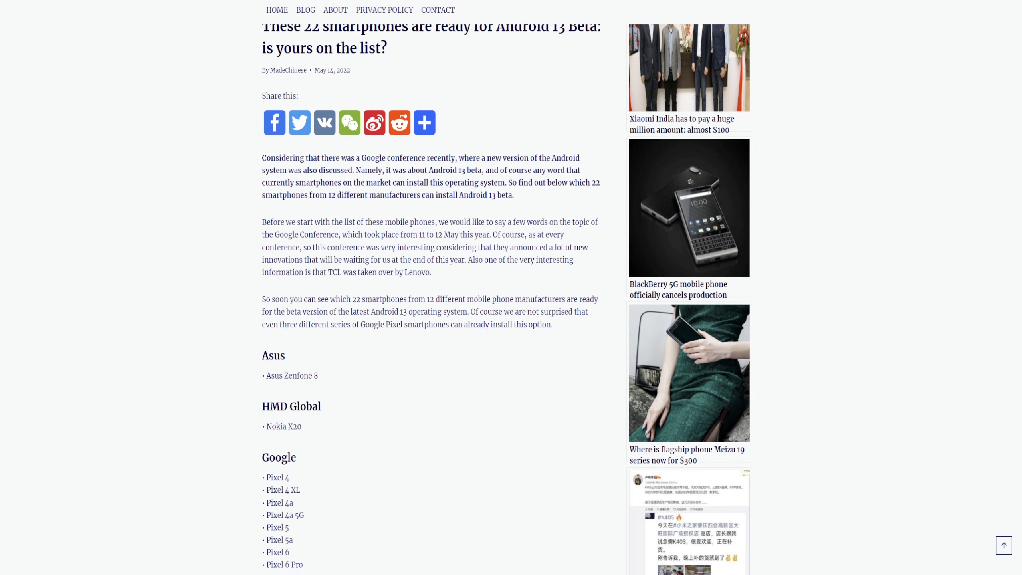
{"action": "scroll", "scroll_direction": "down", "scroll_amount": 3}
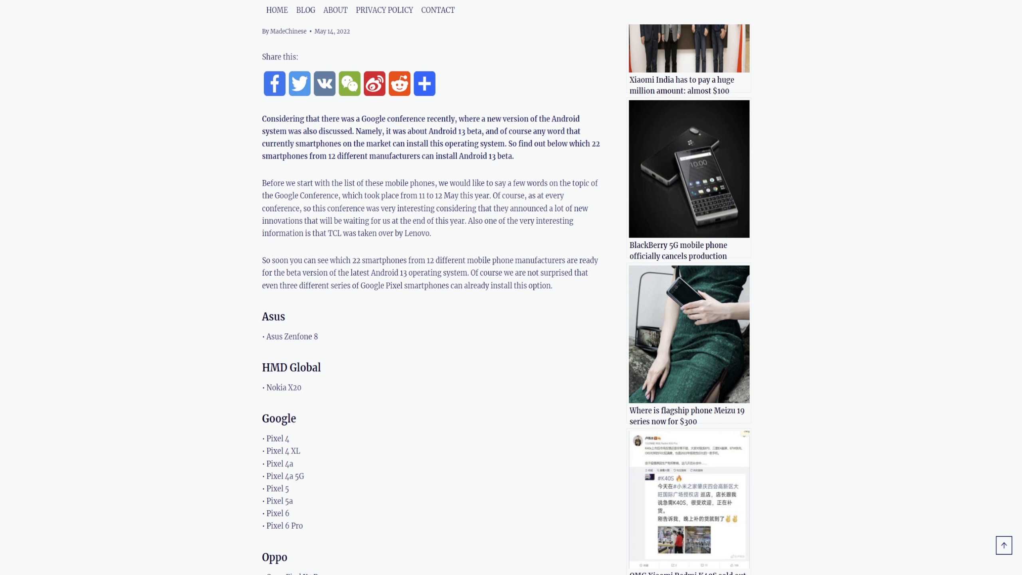
{"action": "scroll", "scroll_direction": "down", "scroll_amount": 3}
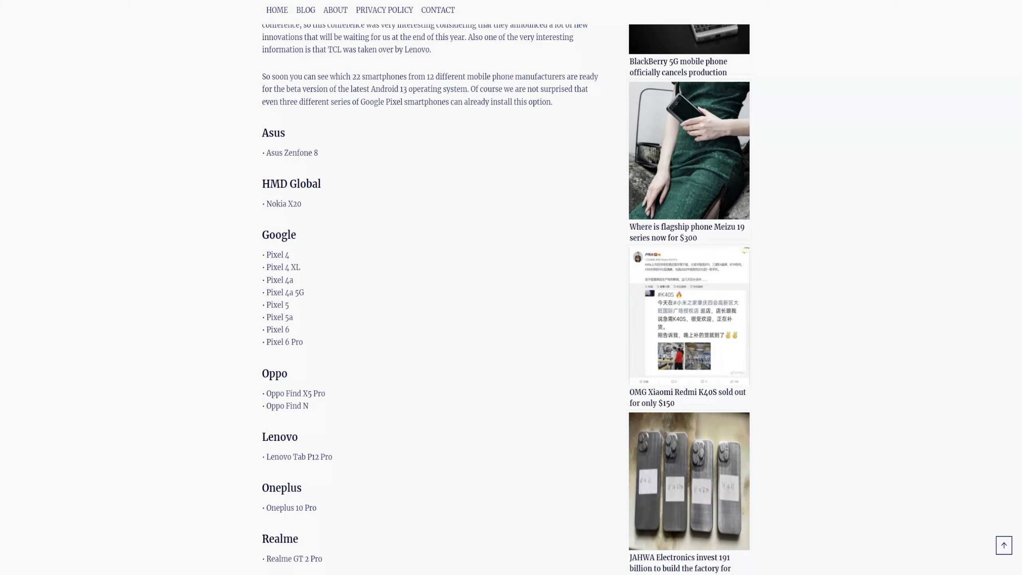
{"action": "scroll", "scroll_direction": "down", "scroll_amount": 3}
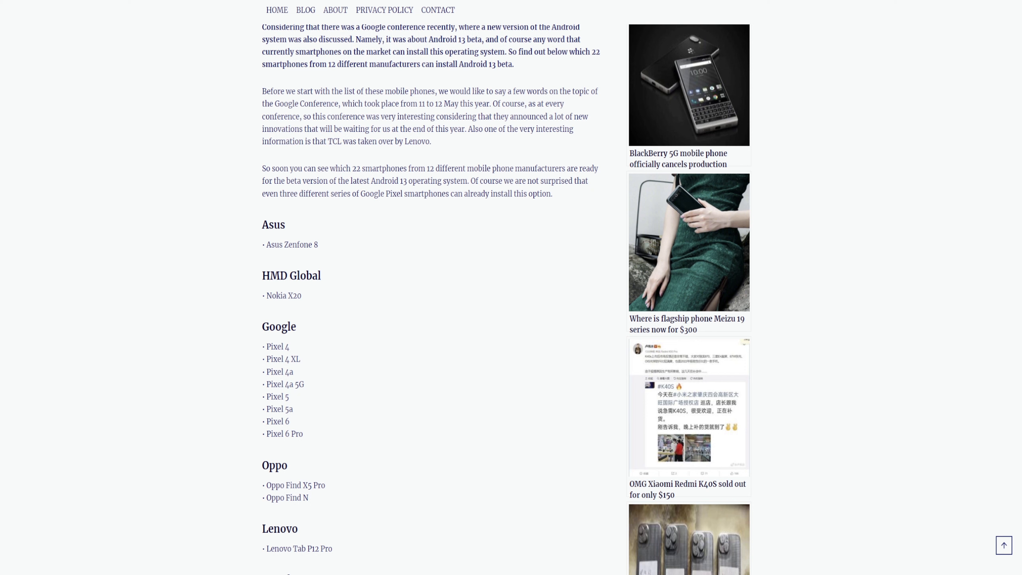
{"action": "scroll", "scroll_direction": "down", "scroll_amount": 3}
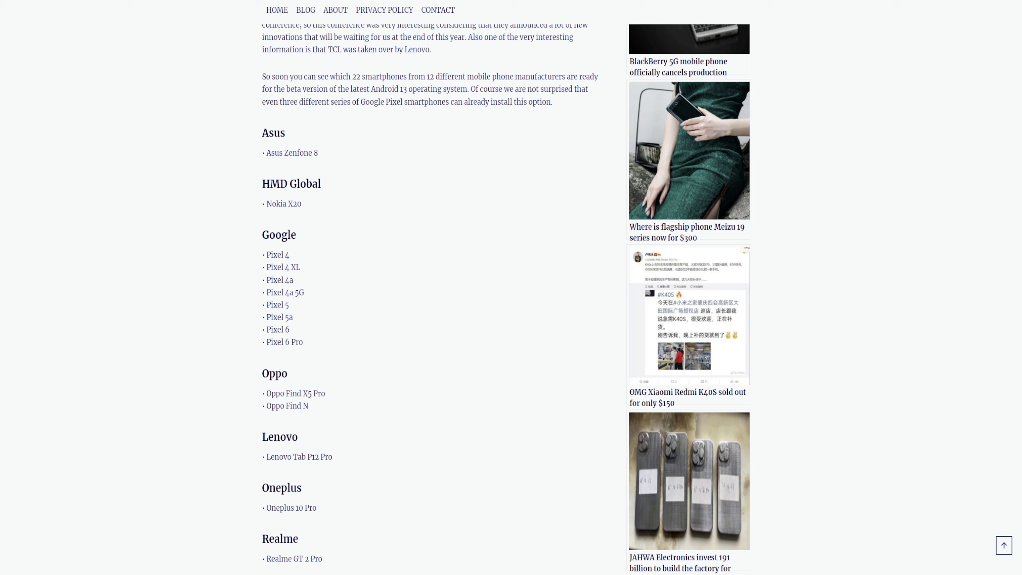
{"action": "scroll", "scroll_direction": "down", "scroll_amount": 3}
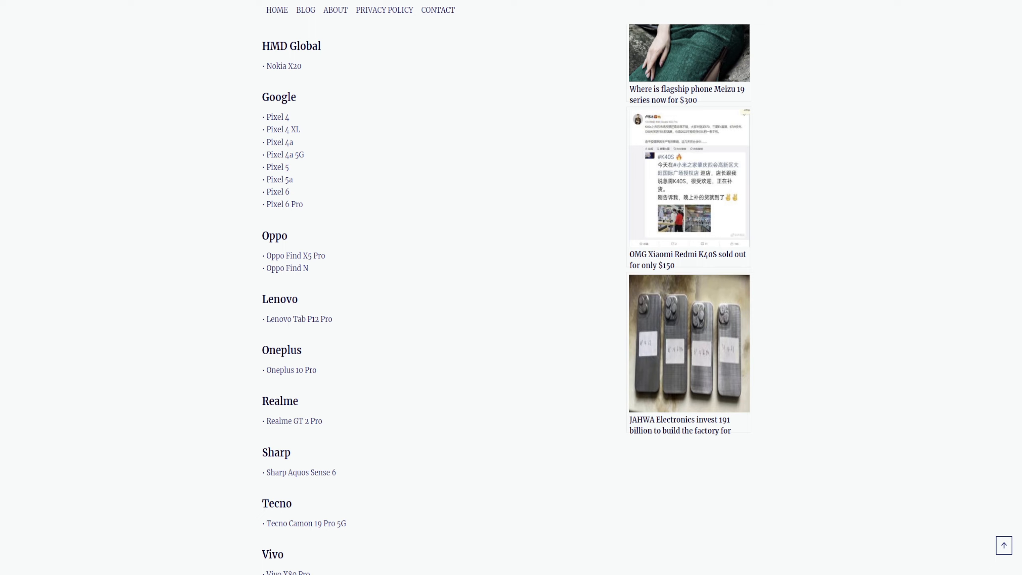
{"action": "scroll", "scroll_direction": "down", "scroll_amount": 3}
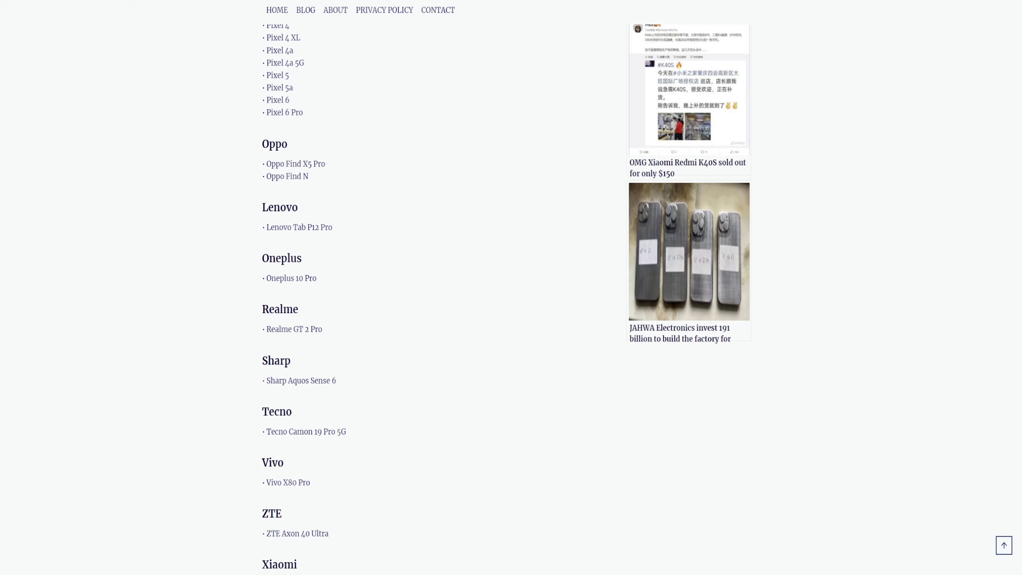
{"action": "scroll", "scroll_direction": "down", "scroll_amount": 3}
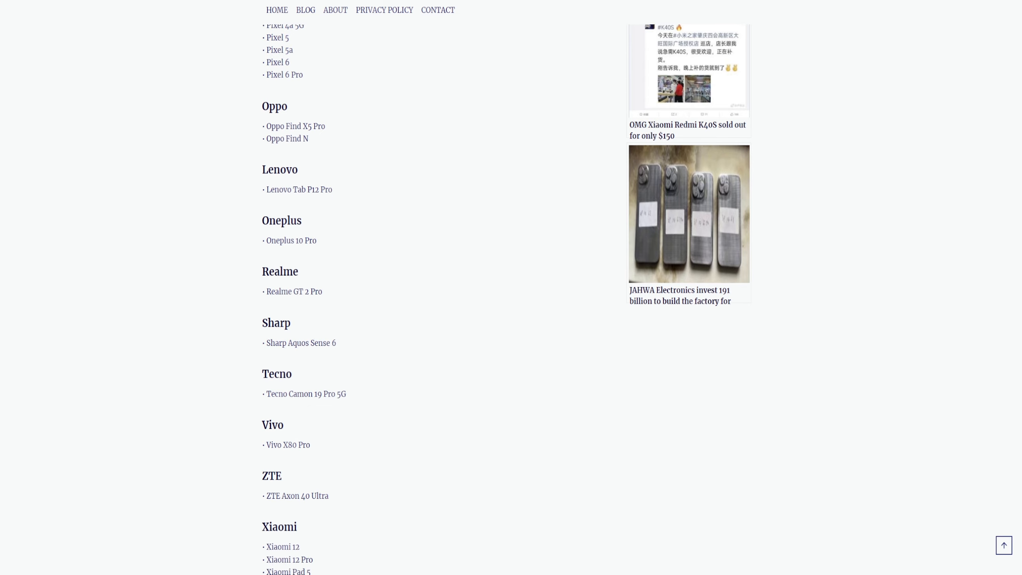
{"action": "scroll", "scroll_direction": "down", "scroll_amount": 3}
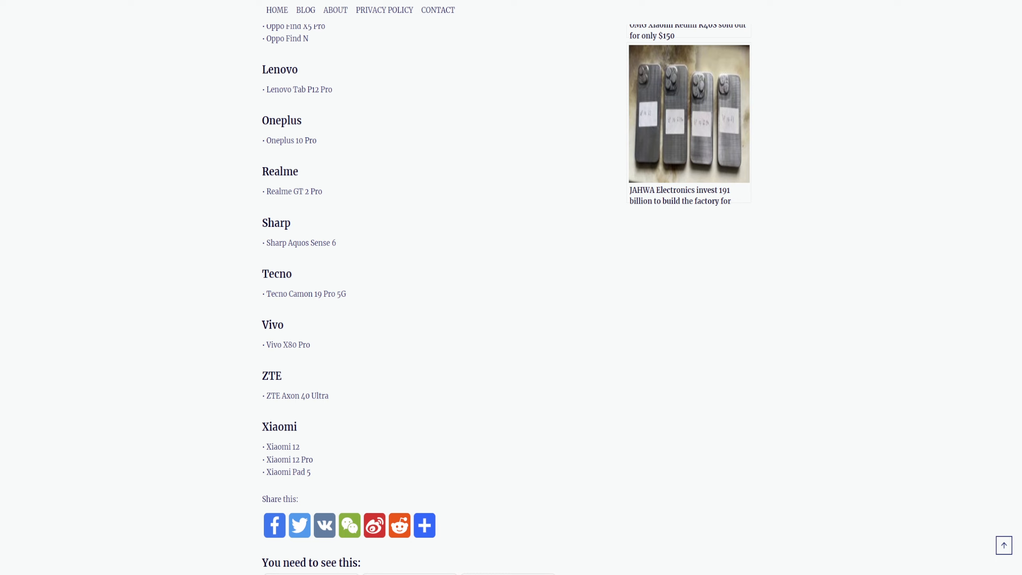
{"action": "scroll", "scroll_direction": "down", "scroll_amount": 3}
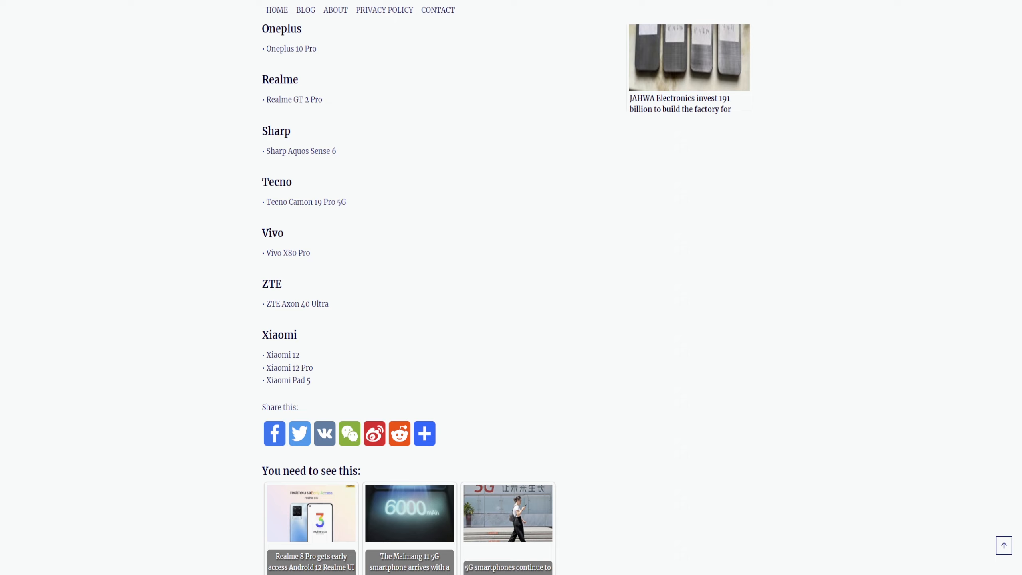
{"action": "scroll", "scroll_direction": "down", "scroll_amount": 3}
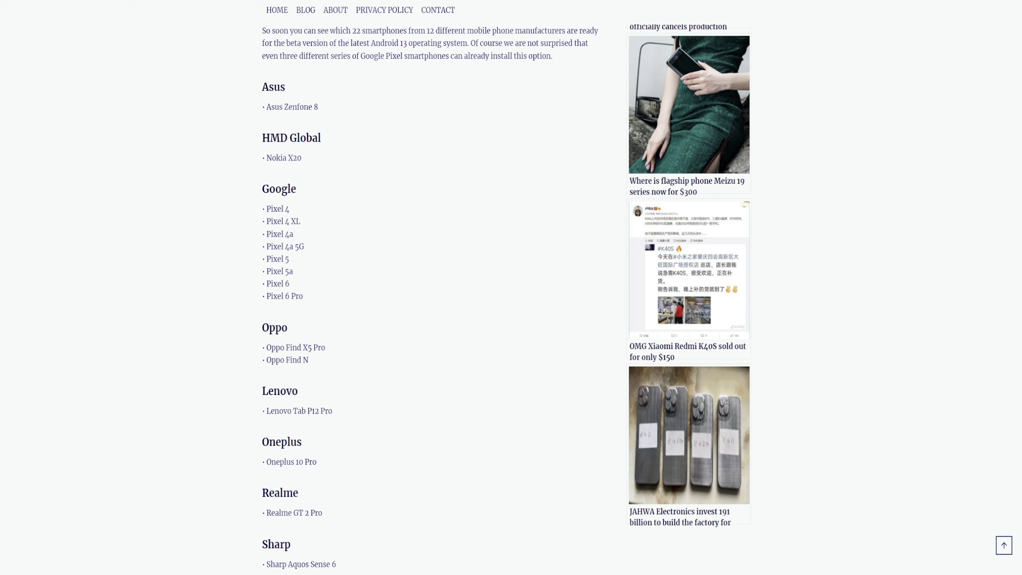
{"action": "scroll", "scroll_direction": "down", "scroll_amount": 3}
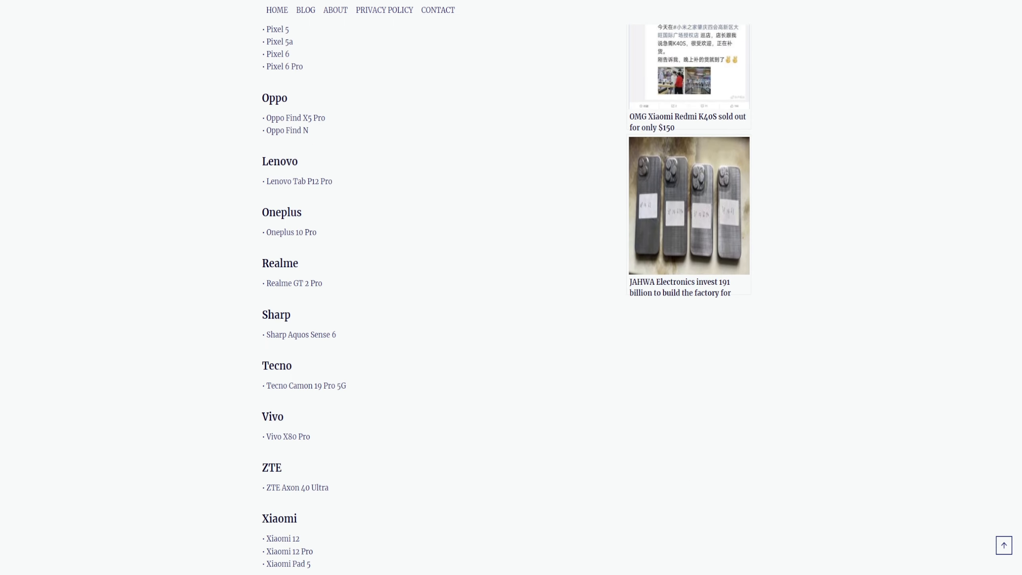
{"action": "scroll", "scroll_direction": "down", "scroll_amount": 3}
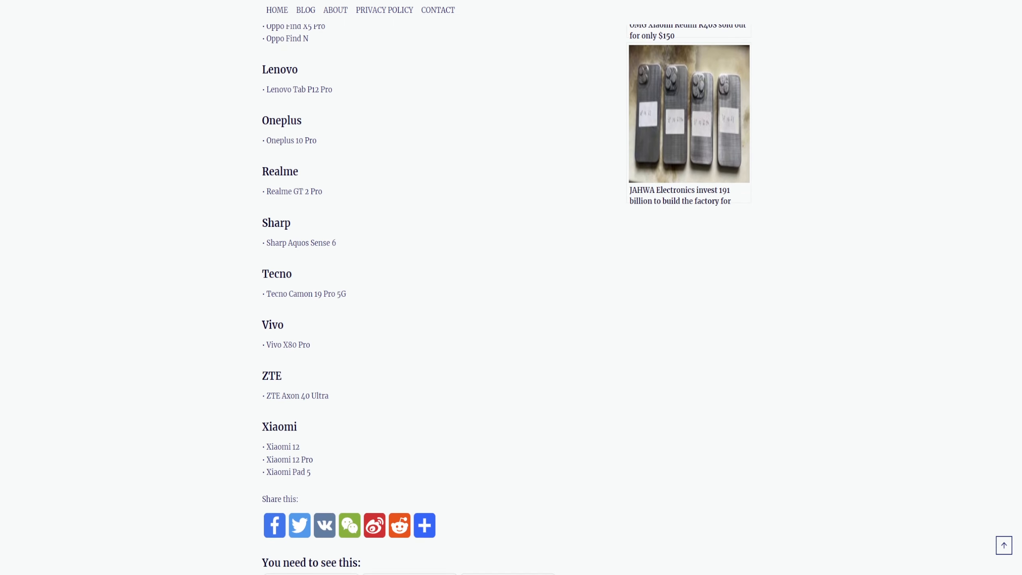